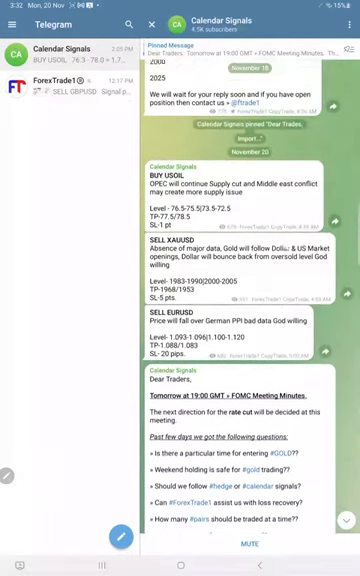
# - Scroll the Calendar Signals channel to the ten selected PRO traders post and USOIL chart
pyautogui.scroll(3)
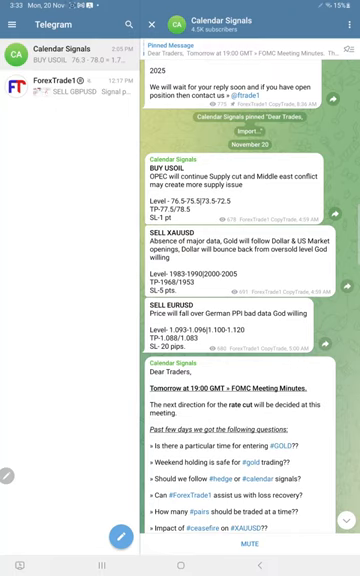
pyautogui.scroll(-3)
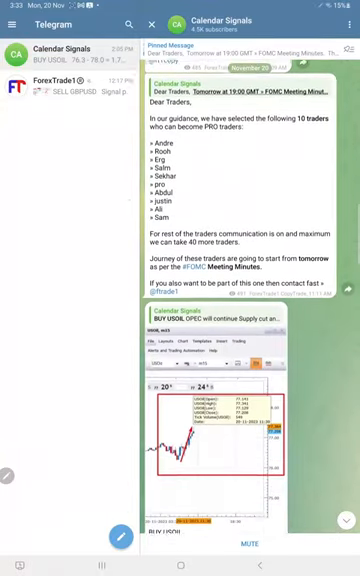
# - Switch to MetaTrader 5 history showing today's 315.00 profit and pick a custom period
pyautogui.click(180, 560)
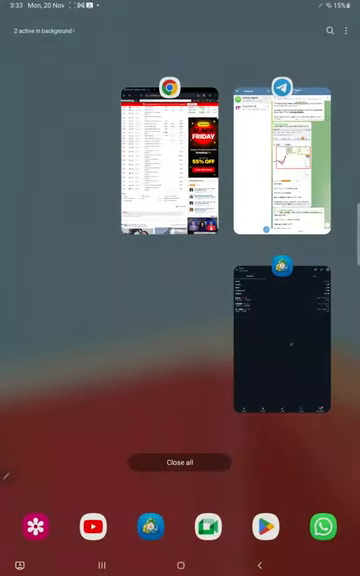
pyautogui.click(284, 345)
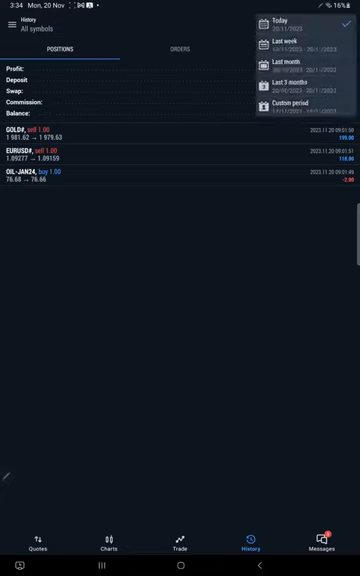
pyautogui.click(290, 102)
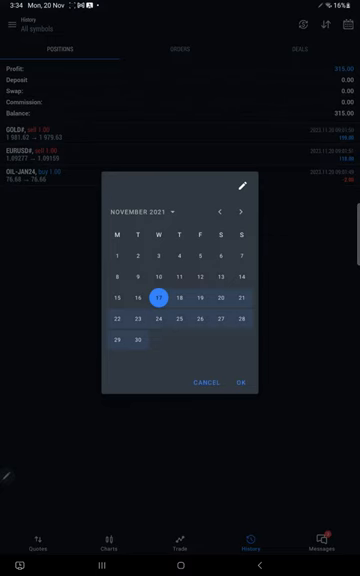